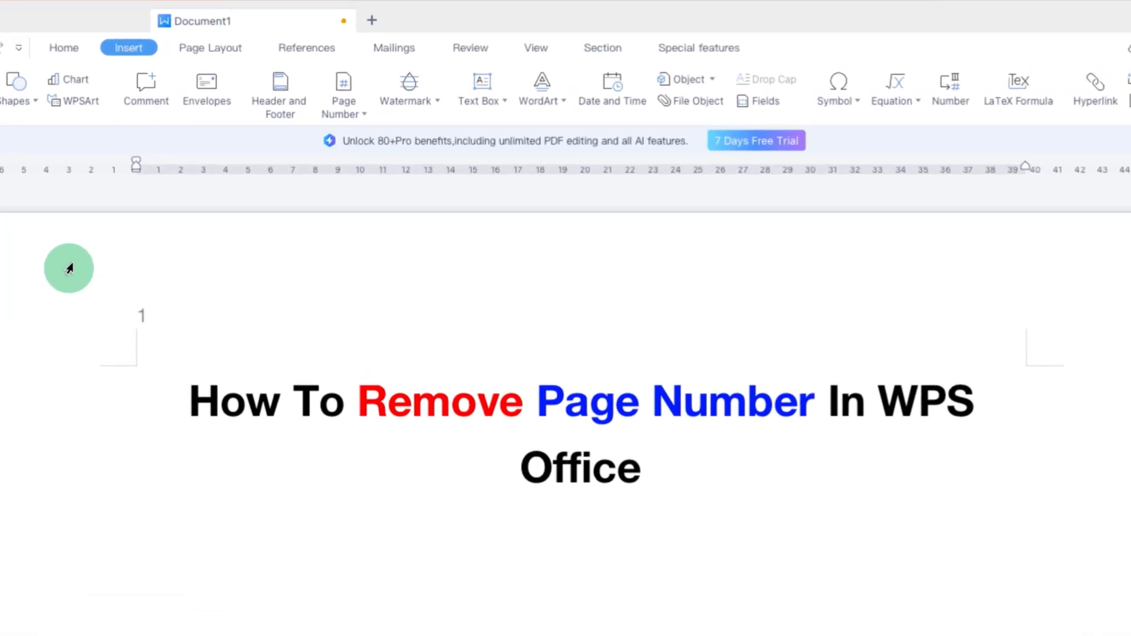
pyautogui.moveTo(106, 382)
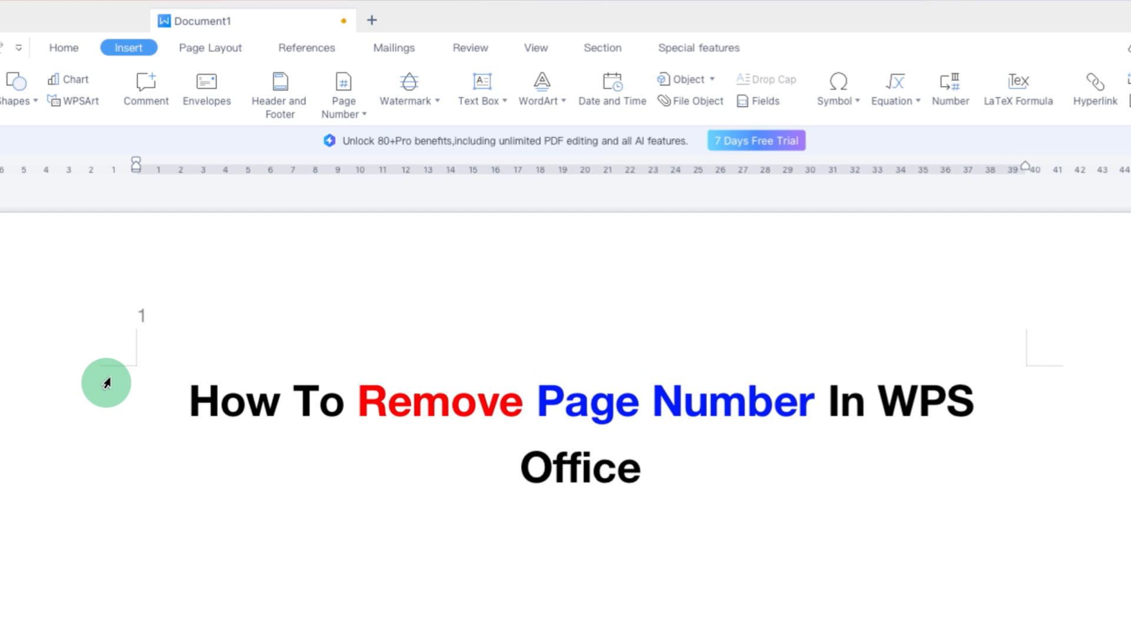
pyautogui.moveTo(198, 329)
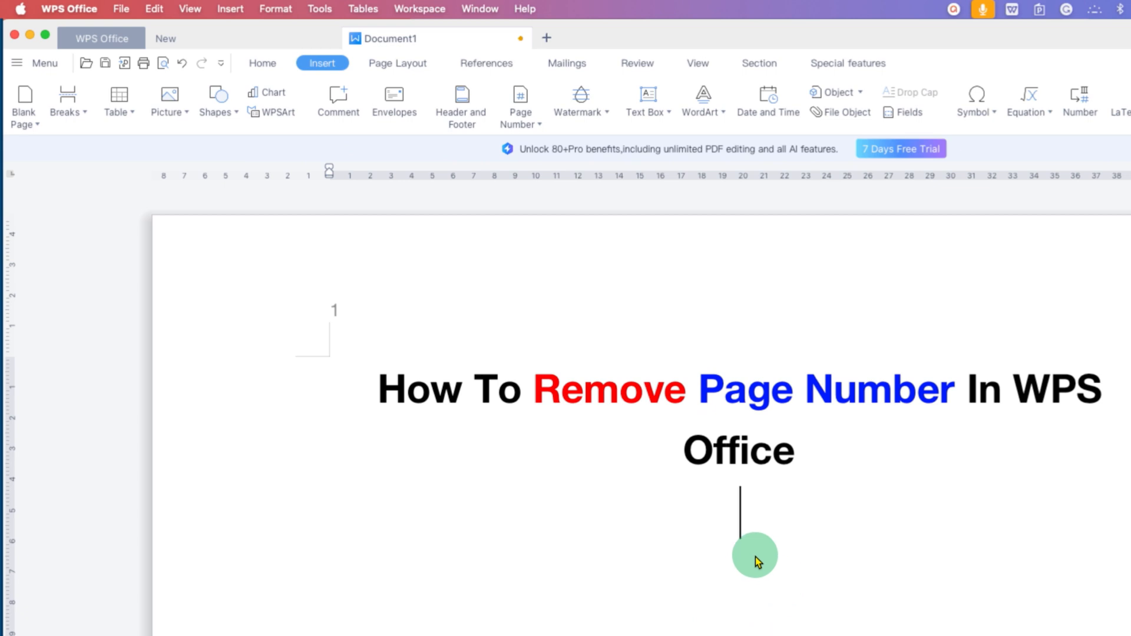
# Enter header editing via the Insert ribbon's Page Number options, exposing the delete-page-number scopes
pyautogui.click(262, 62)
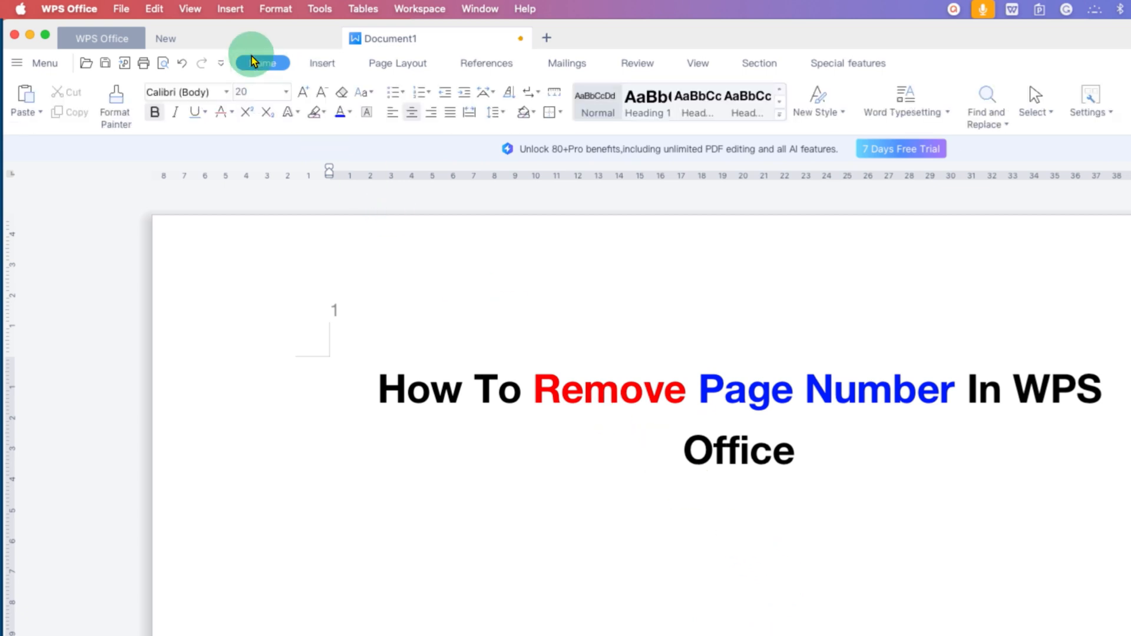
pyautogui.moveTo(323, 63)
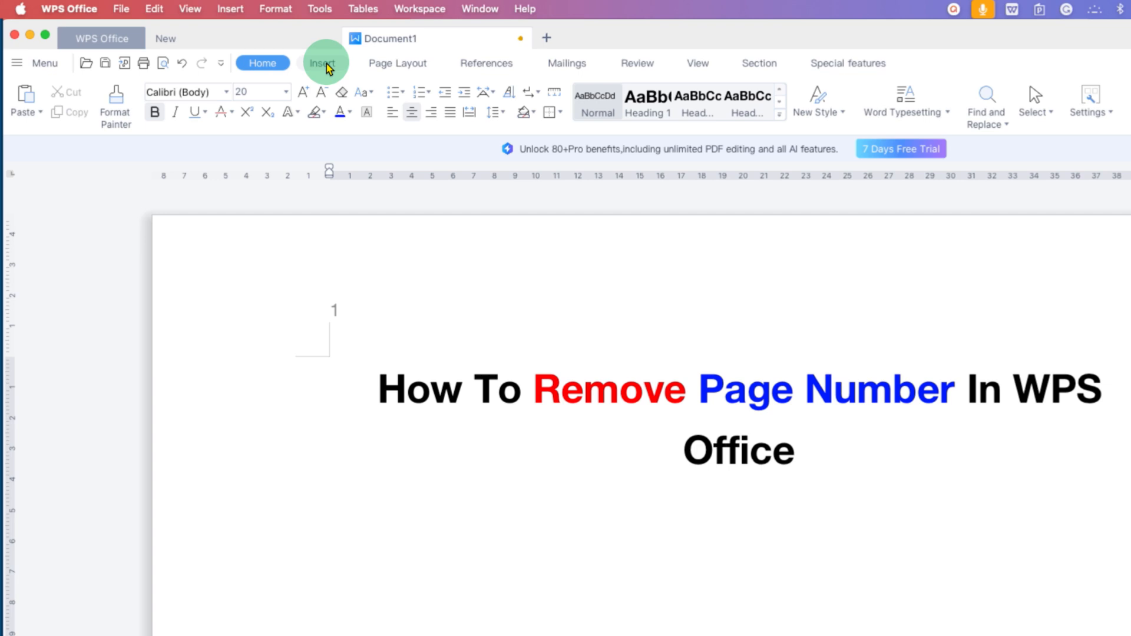
pyautogui.click(740, 513)
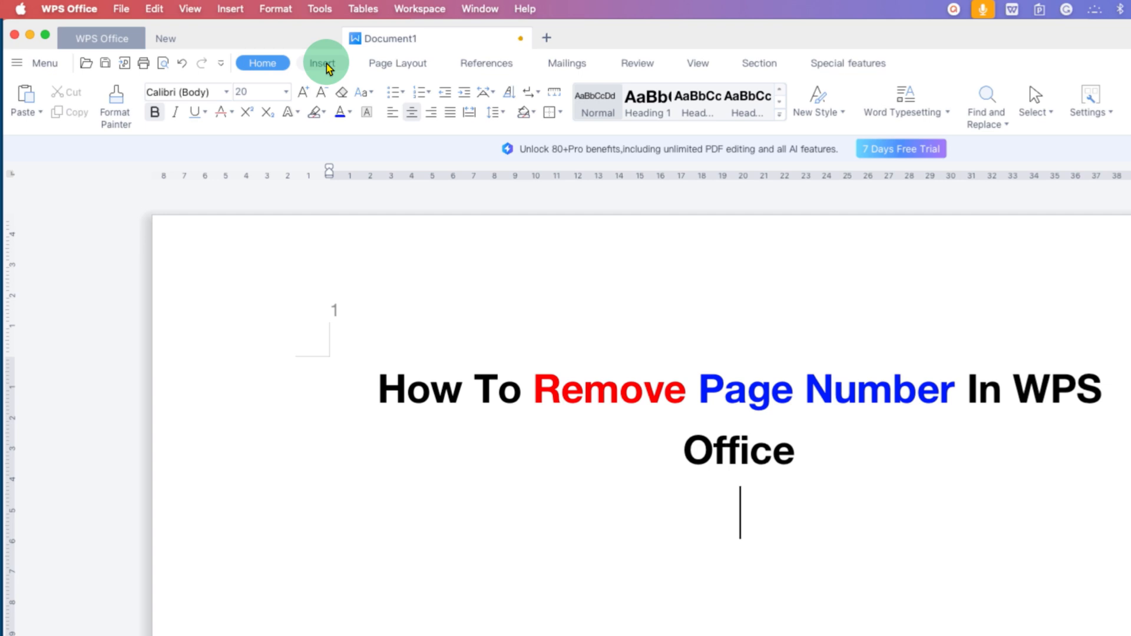
pyautogui.click(322, 62)
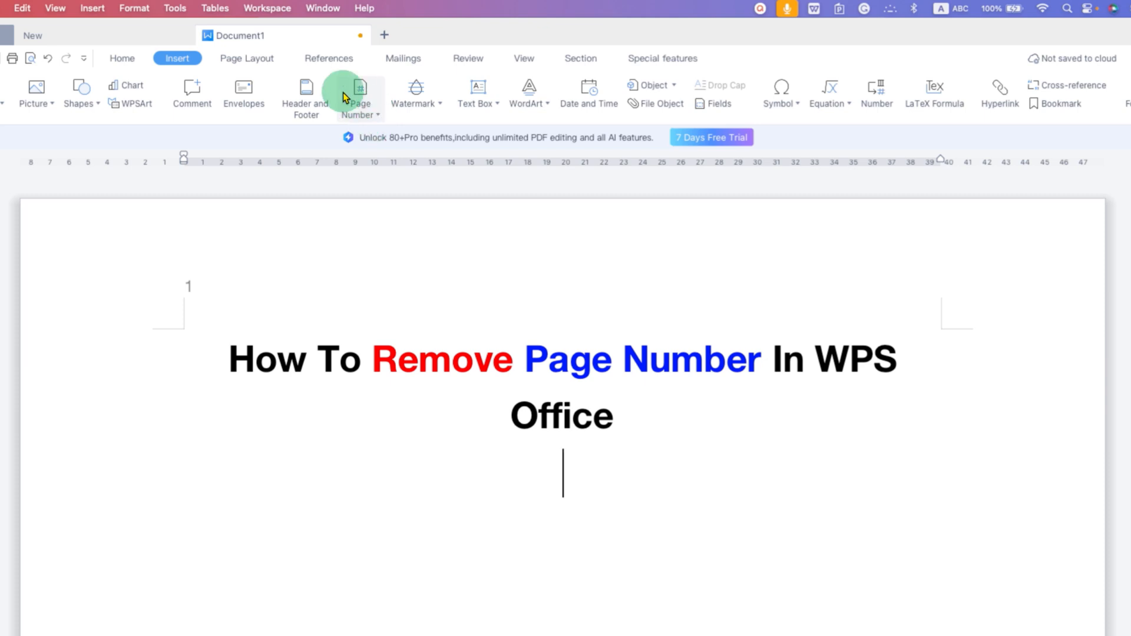
pyautogui.moveTo(360, 94)
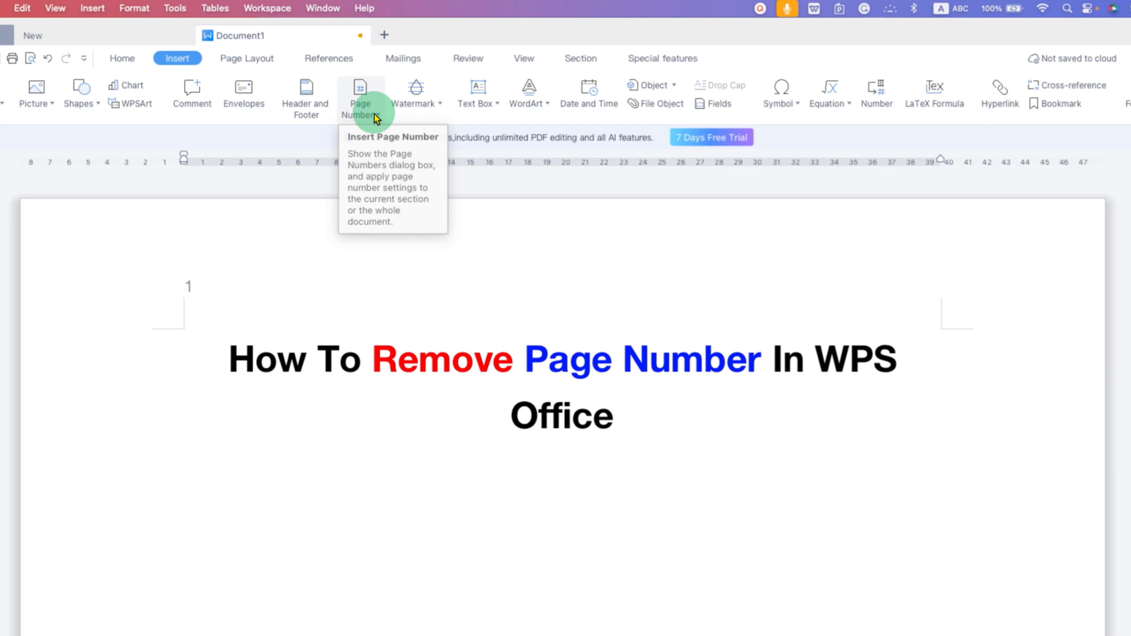
pyautogui.click(359, 94)
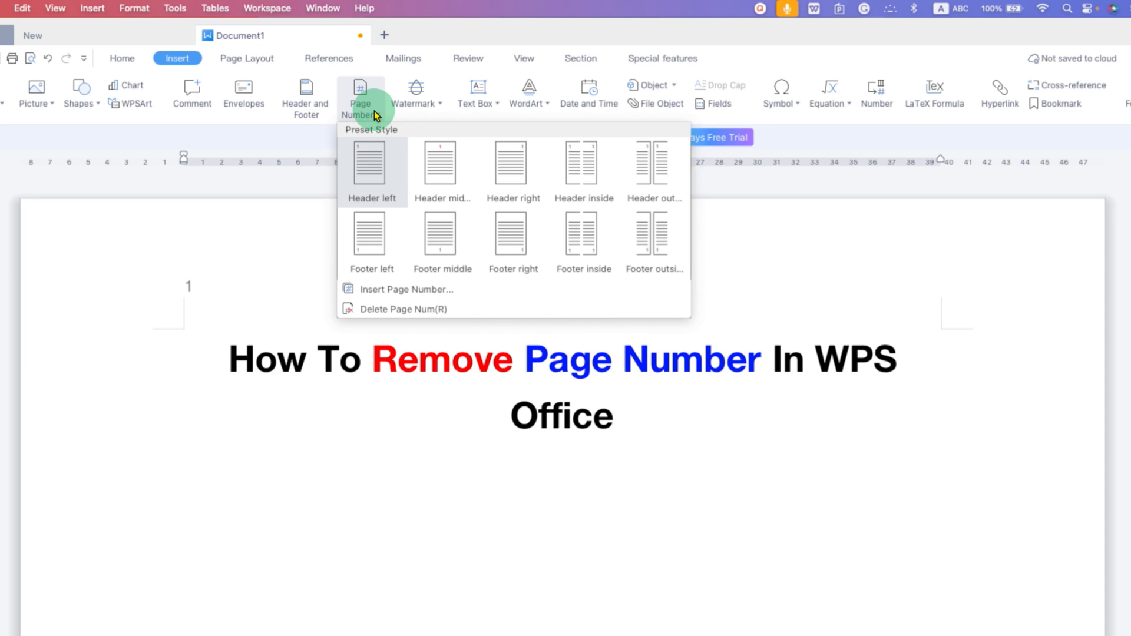
pyautogui.moveTo(405, 290)
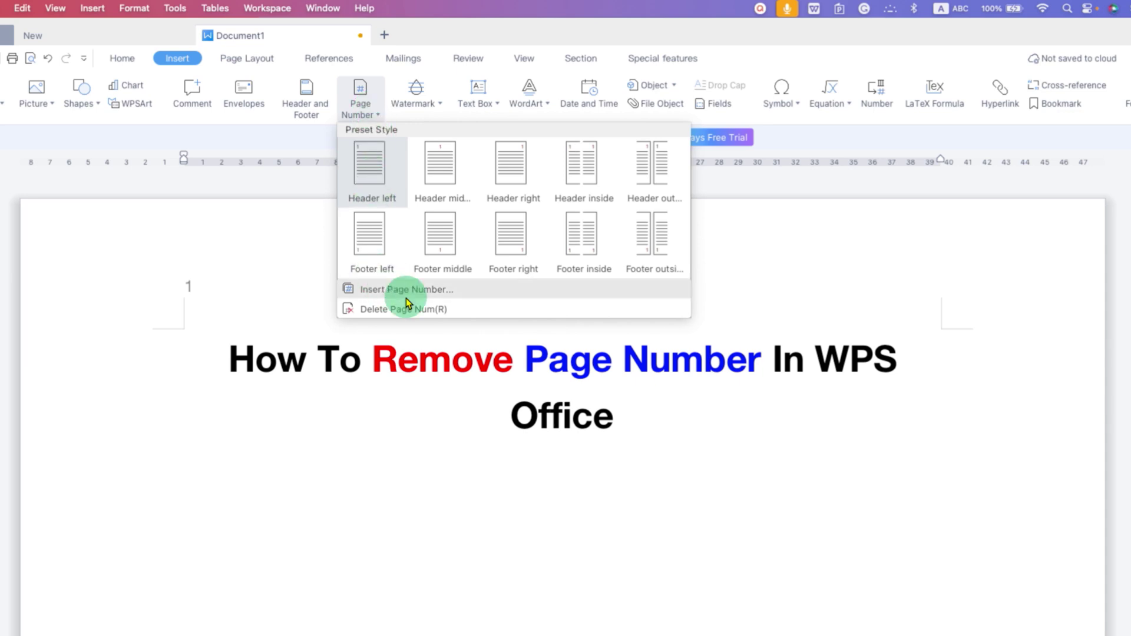
pyautogui.moveTo(467, 310)
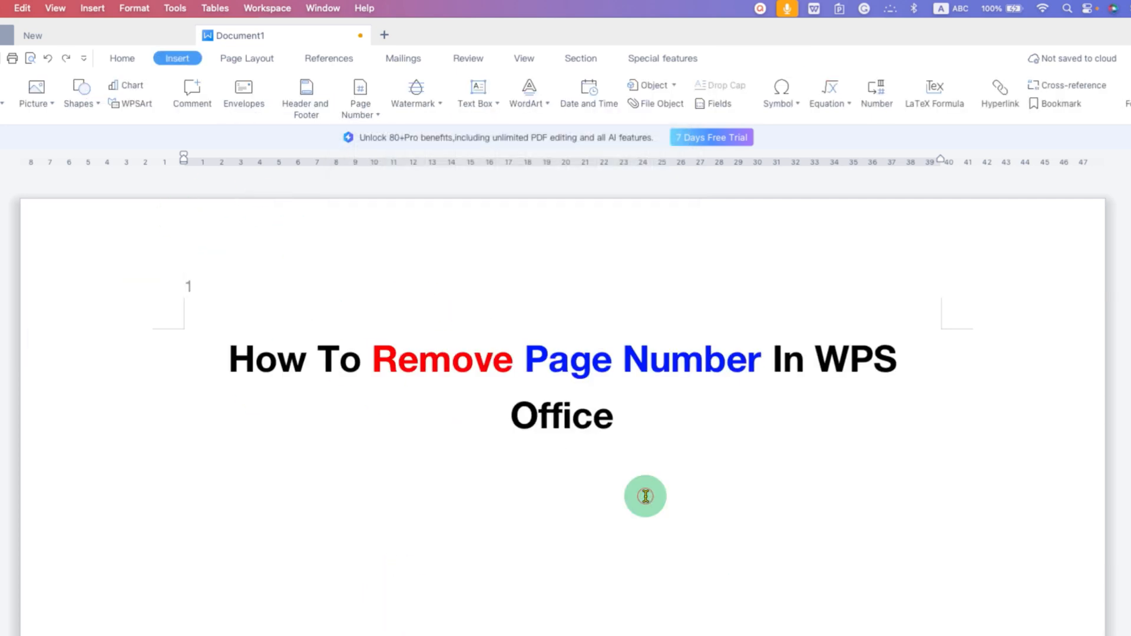
pyautogui.moveTo(291, 290)
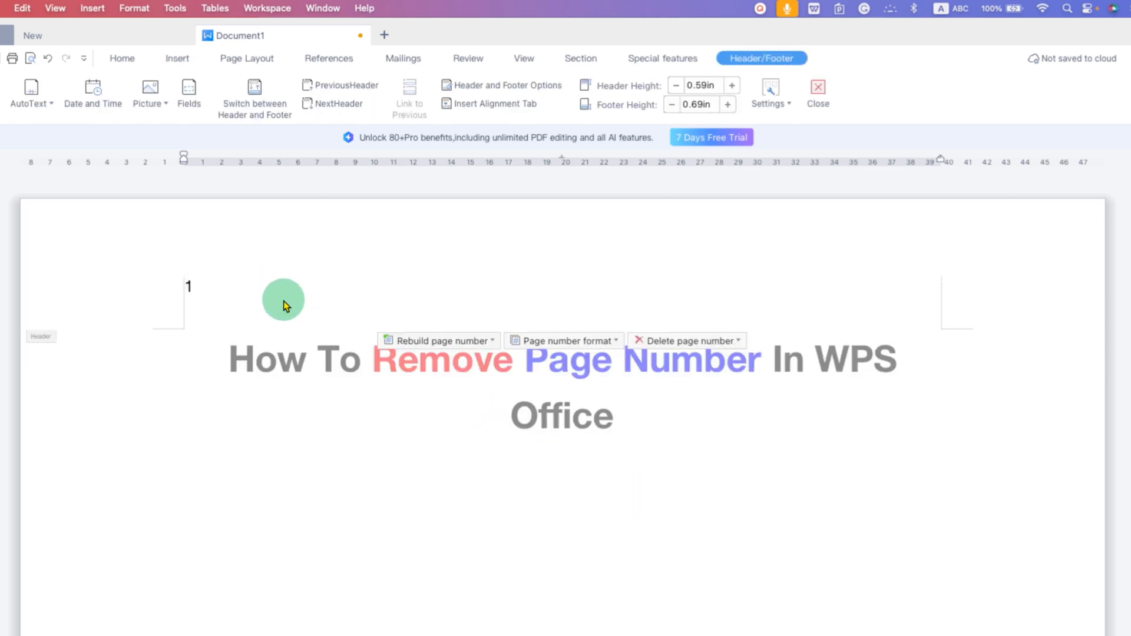
pyautogui.moveTo(445, 310)
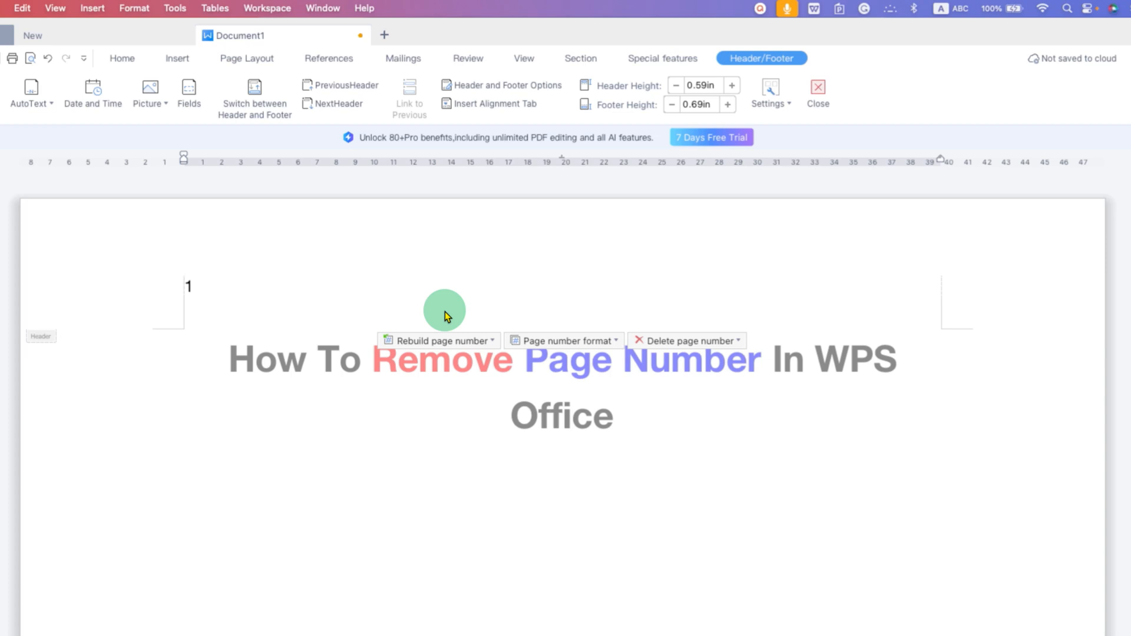
pyautogui.moveTo(686, 340)
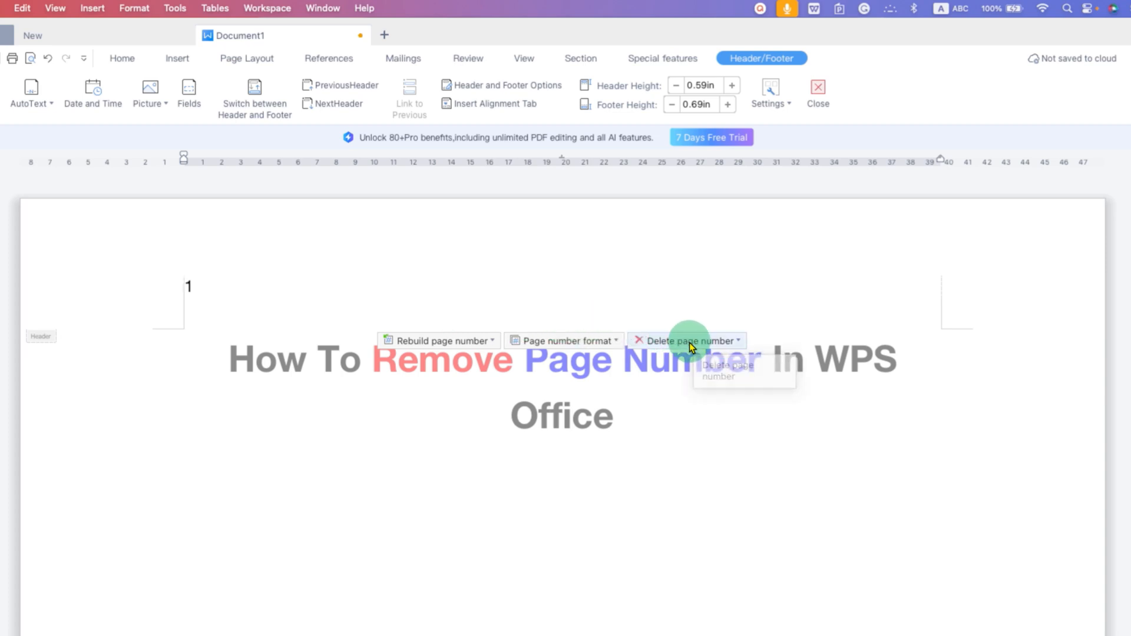
pyautogui.moveTo(740, 347)
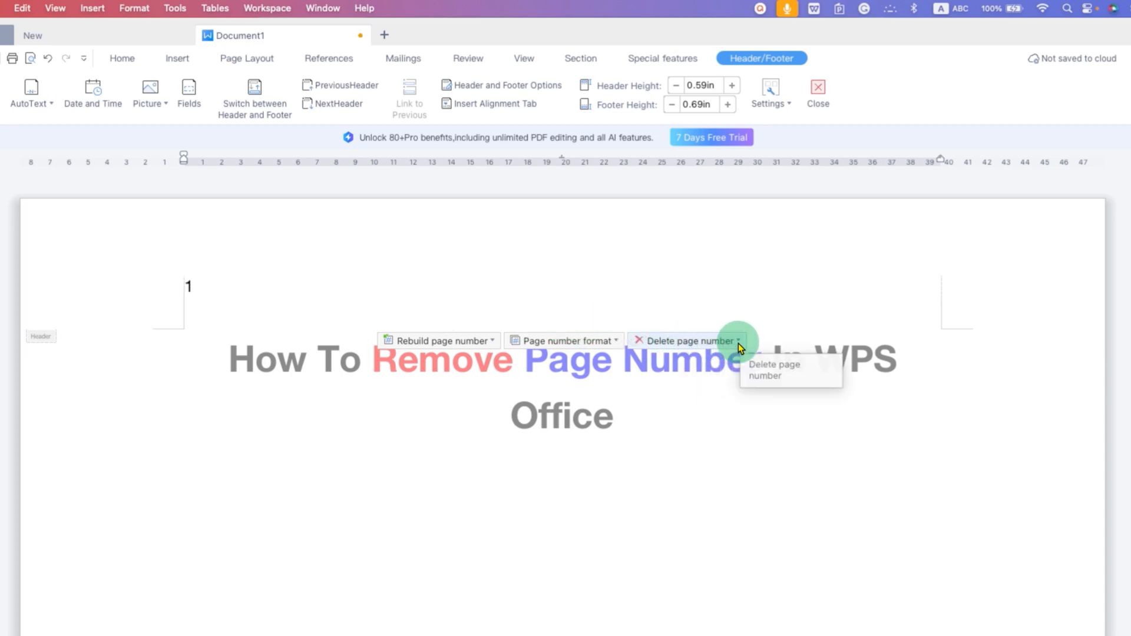
# Delete the page number from the header with the 'Entire document' scope
pyautogui.click(734, 341)
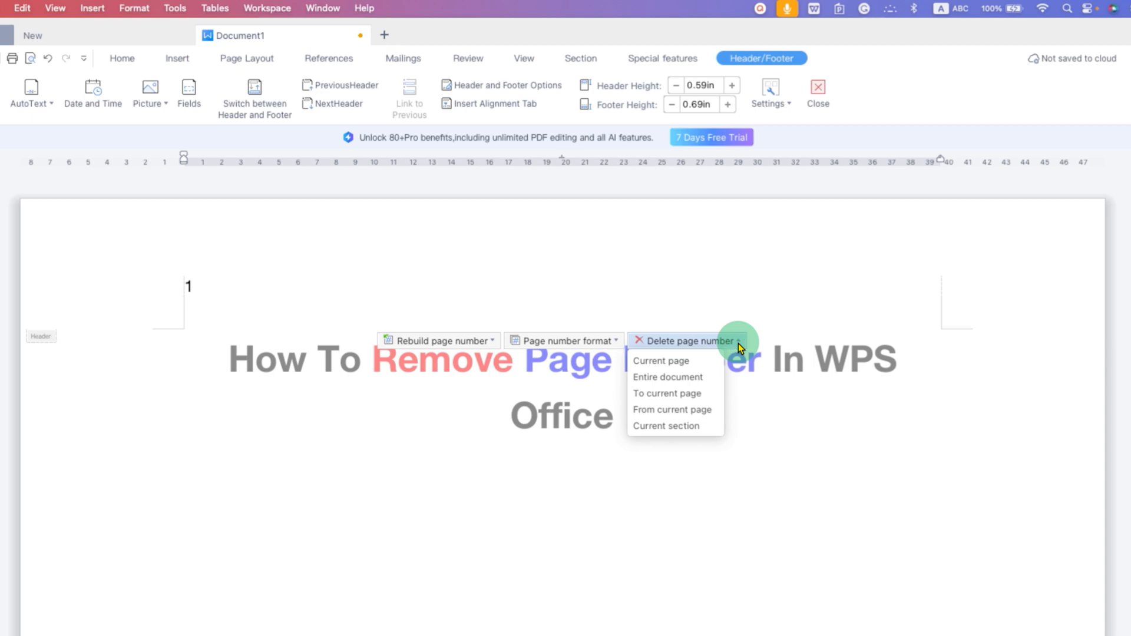
pyautogui.moveTo(722, 360)
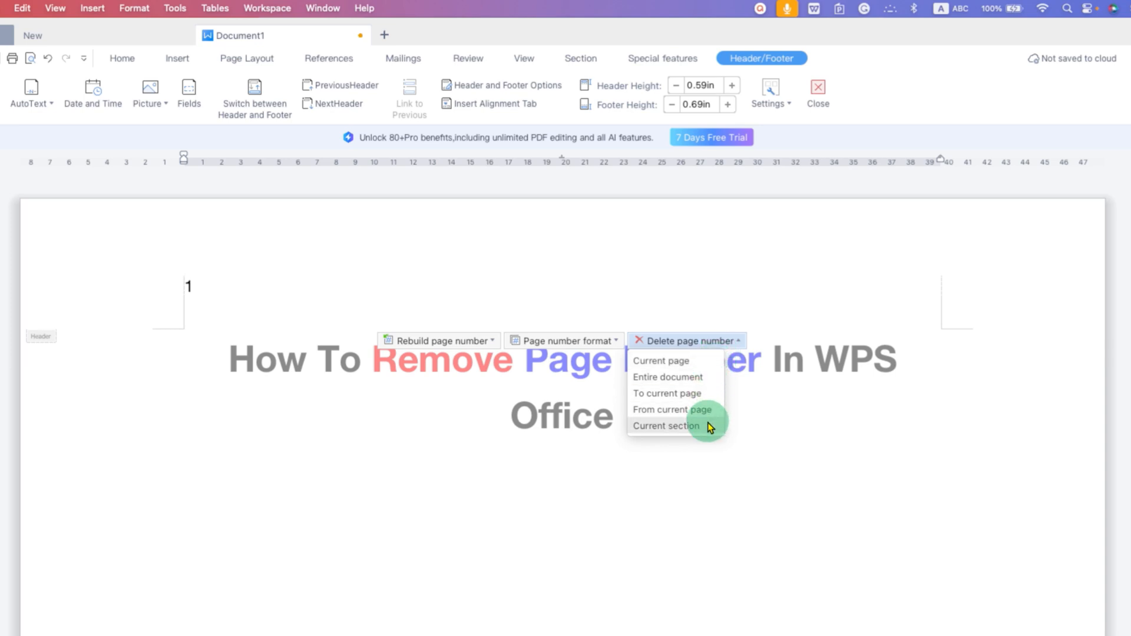
pyautogui.moveTo(695, 374)
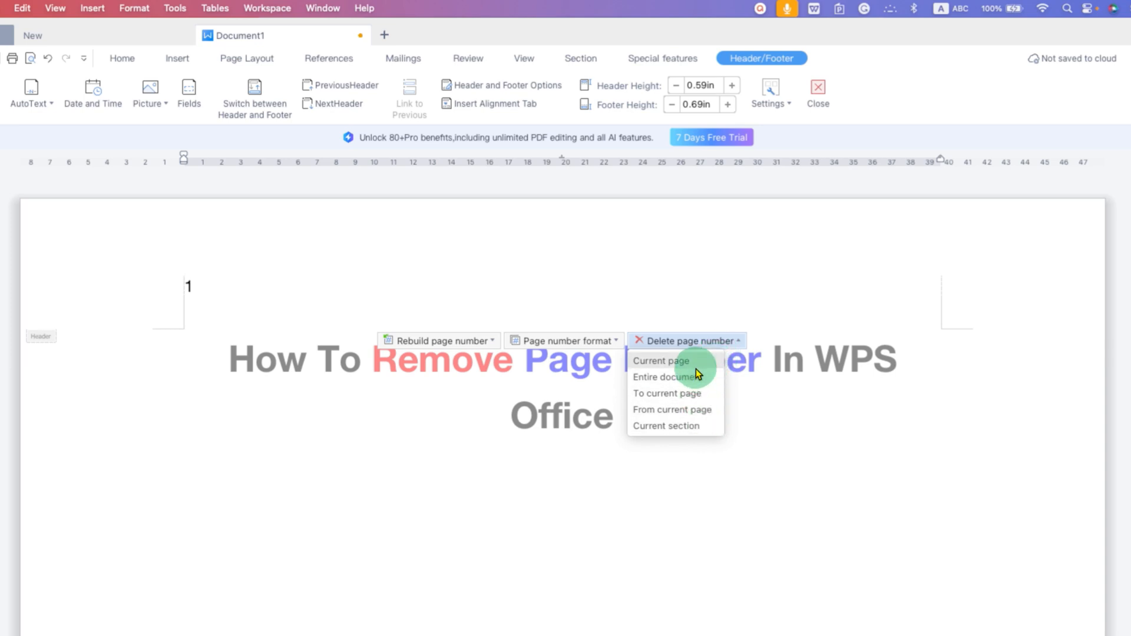
pyautogui.moveTo(207, 290)
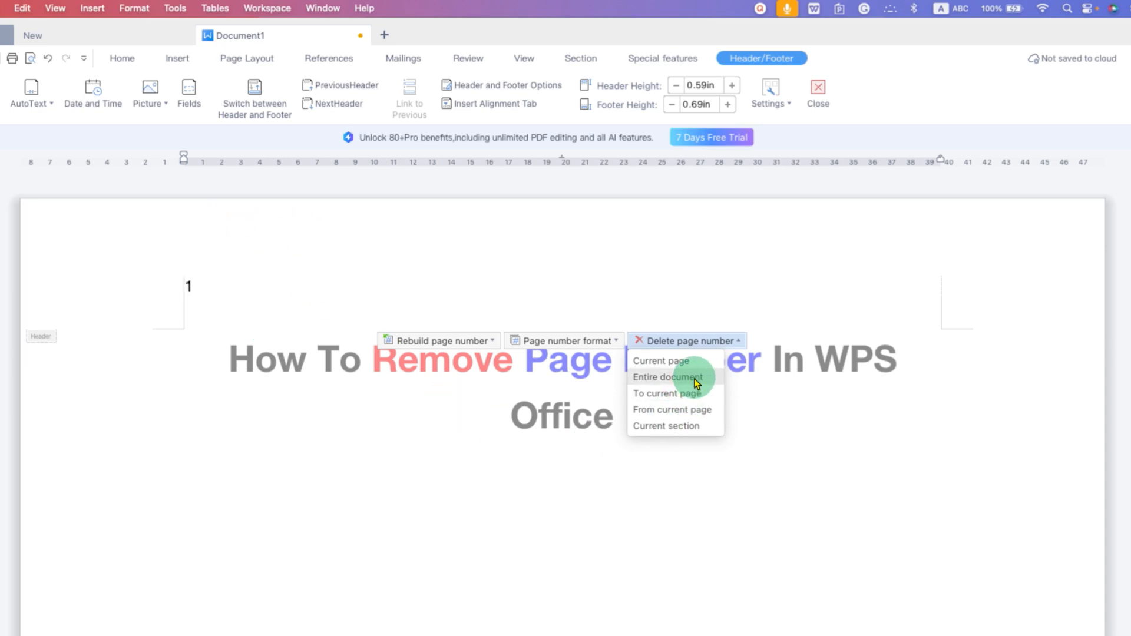
pyautogui.moveTo(708, 388)
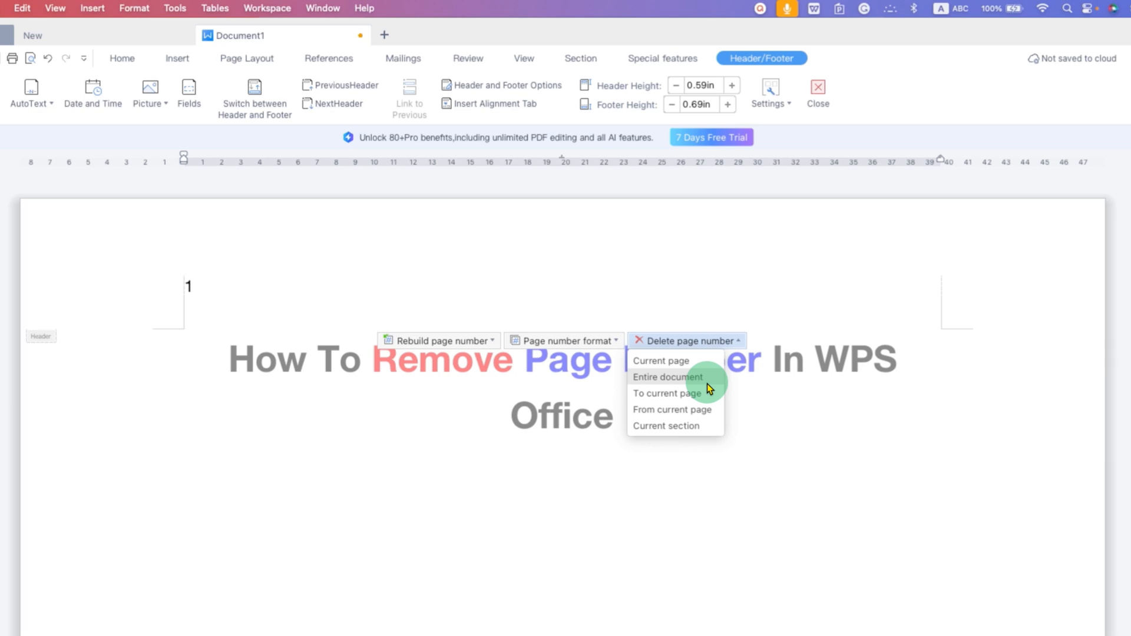
pyautogui.moveTo(703, 411)
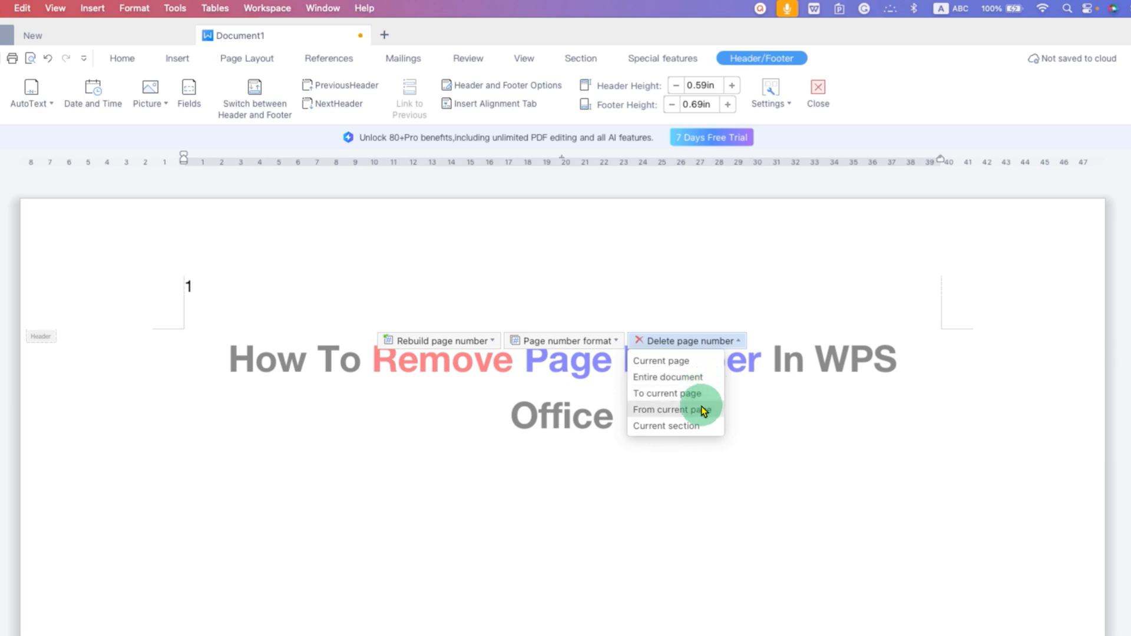
pyautogui.moveTo(703, 396)
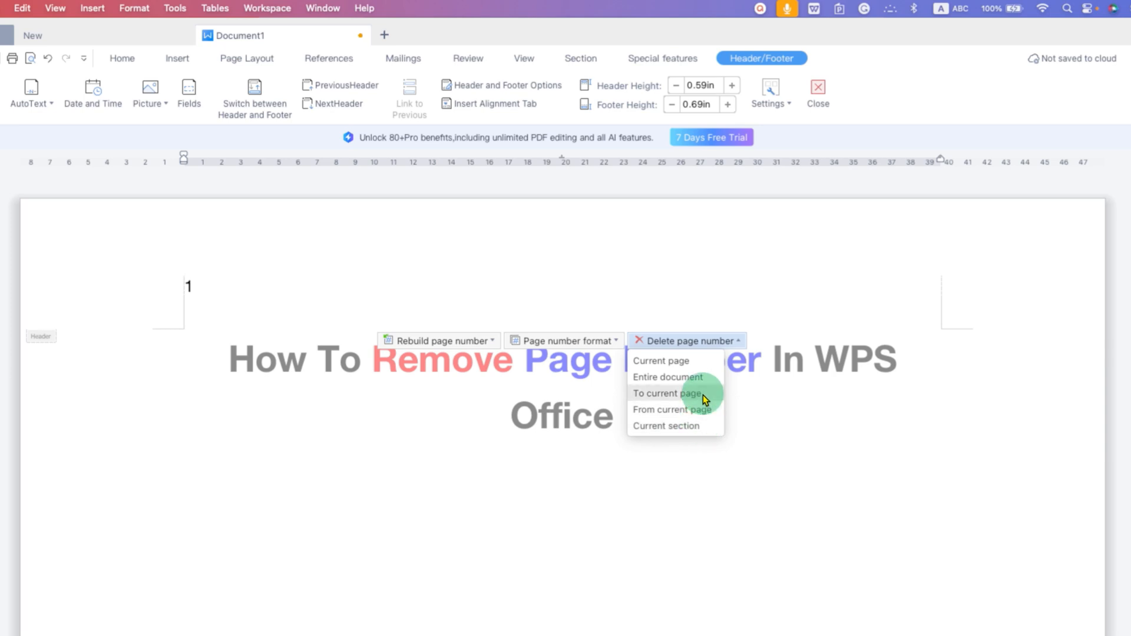
pyautogui.moveTo(682, 377)
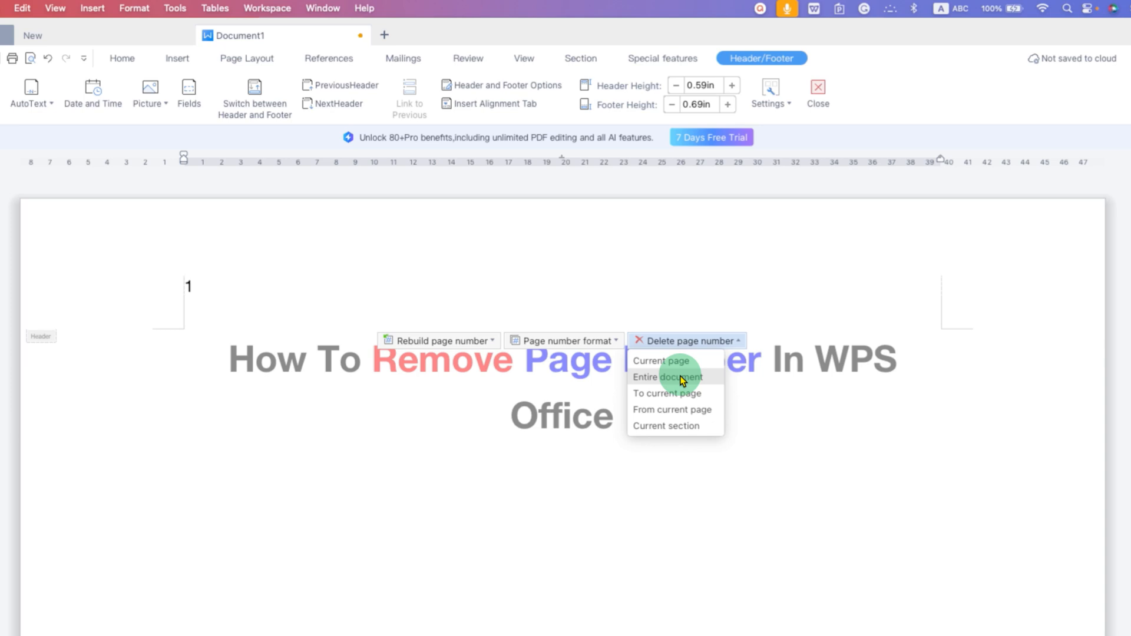
pyautogui.moveTo(695, 381)
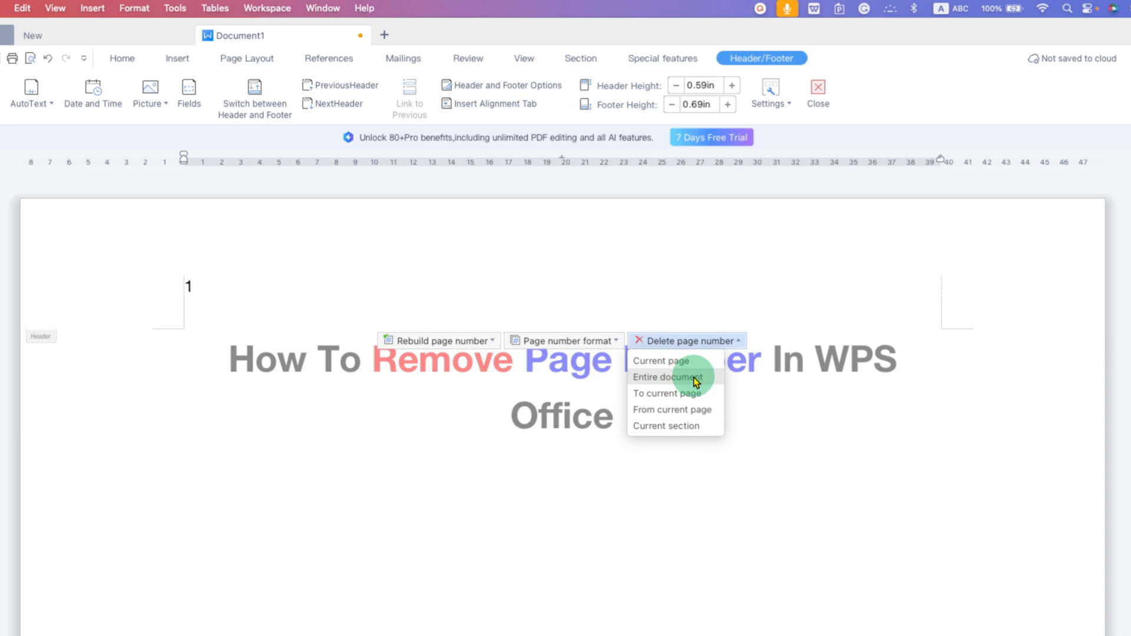
pyautogui.click(667, 377)
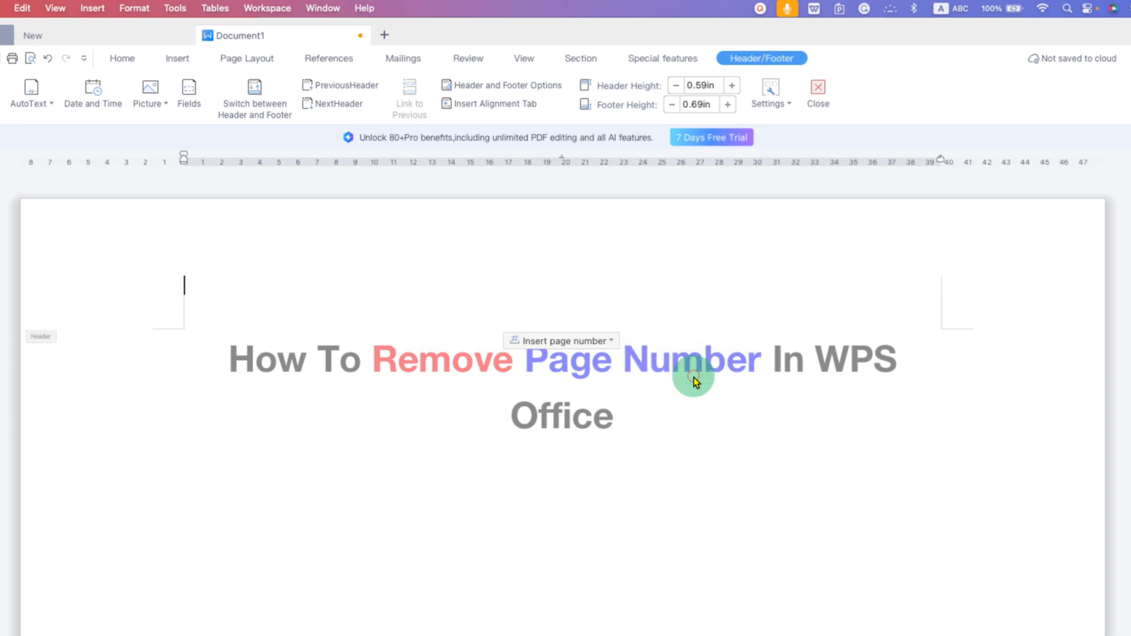
pyautogui.moveTo(391, 253)
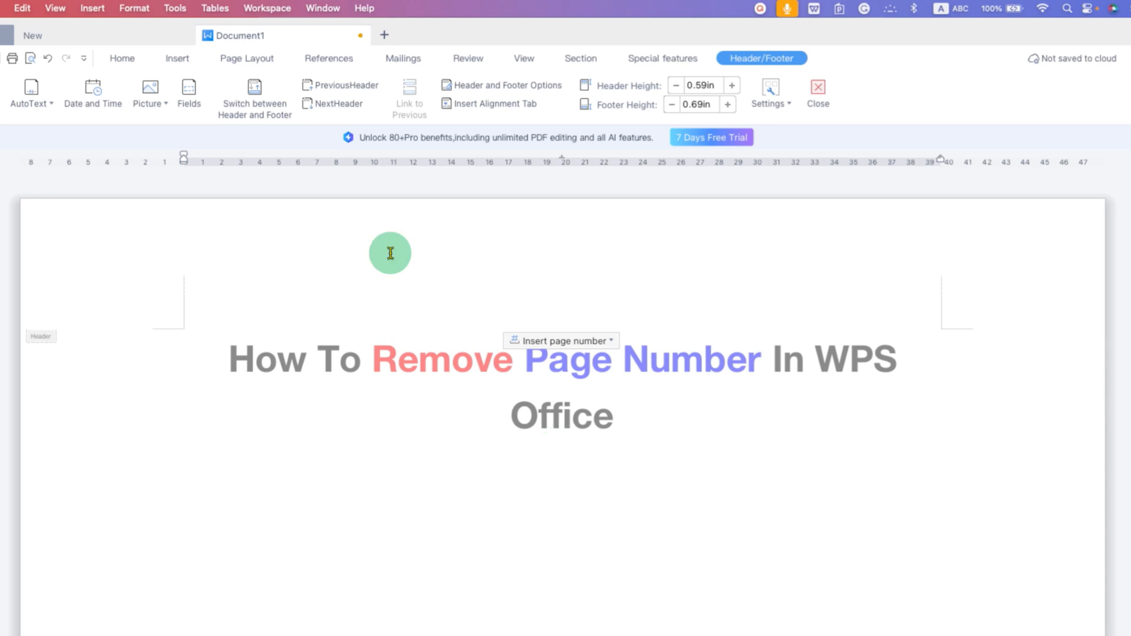
pyautogui.moveTo(548, 509)
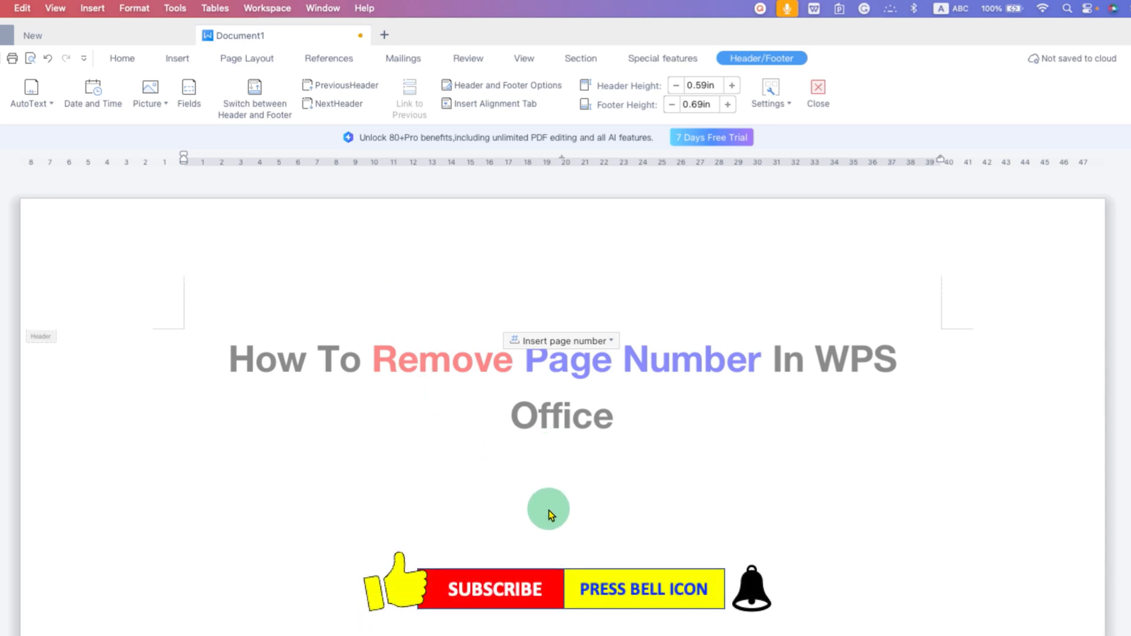
# Exit header editing back to the document body, now showing no page number
pyautogui.click(177, 59)
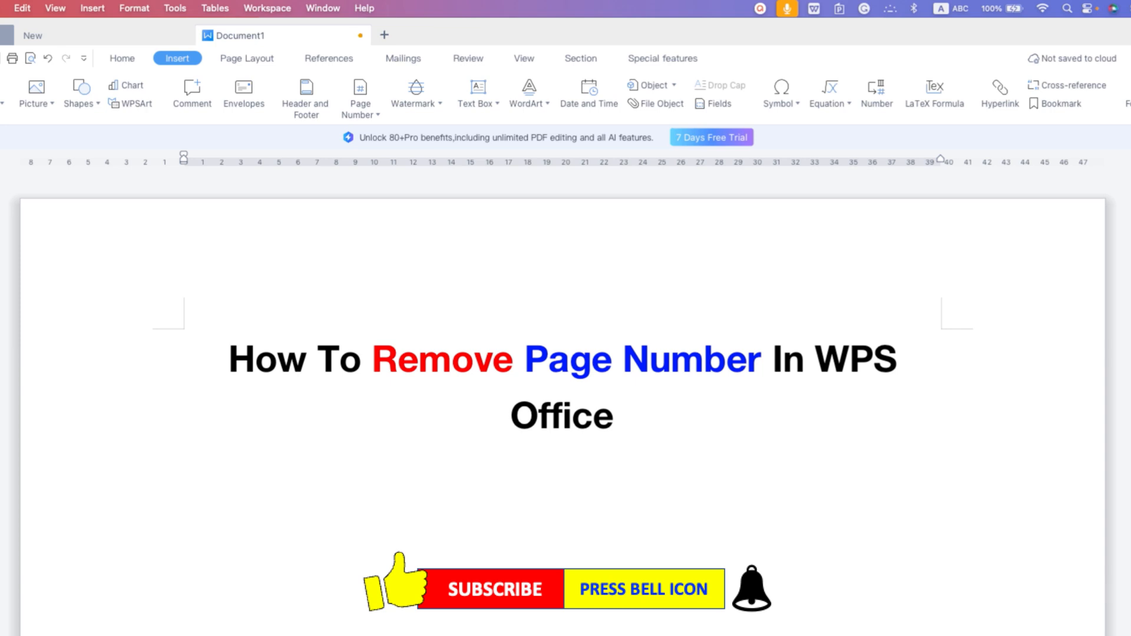